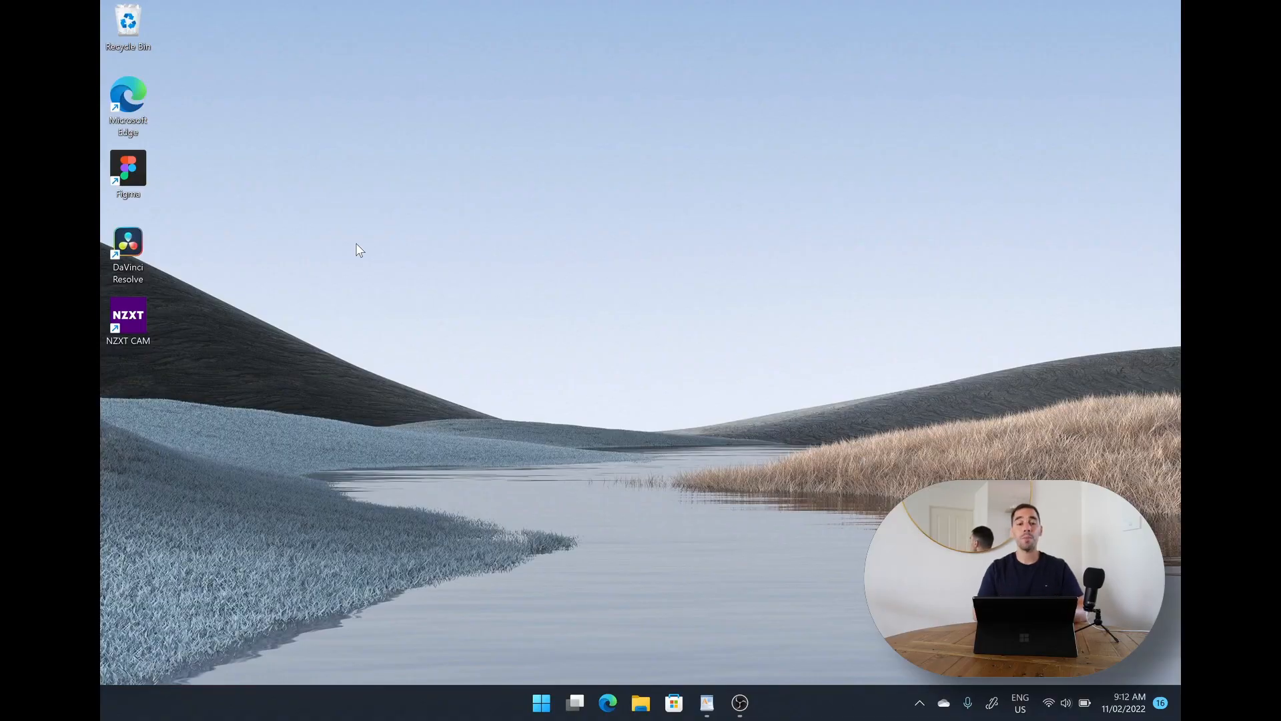
# - Launch NZXT CAM from its desktop shortcut to reach the live PC Monitoring page
pyautogui.click(128, 319)
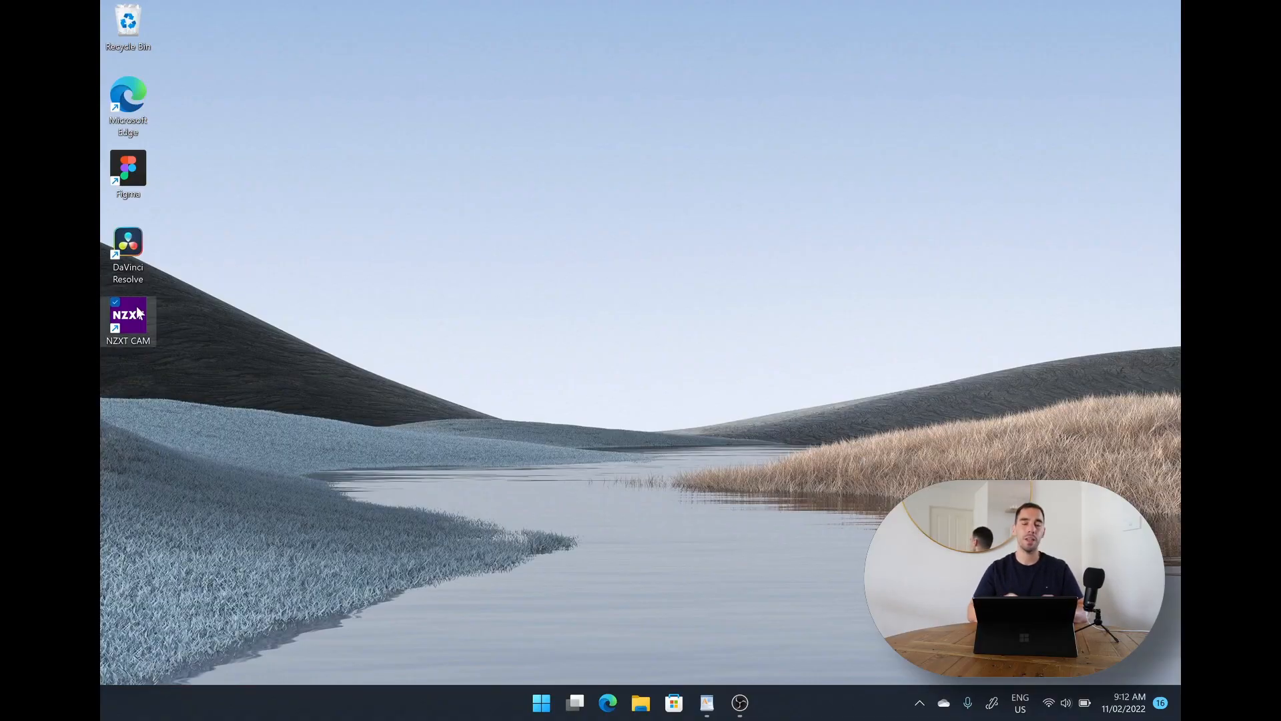
pyautogui.moveTo(131, 319)
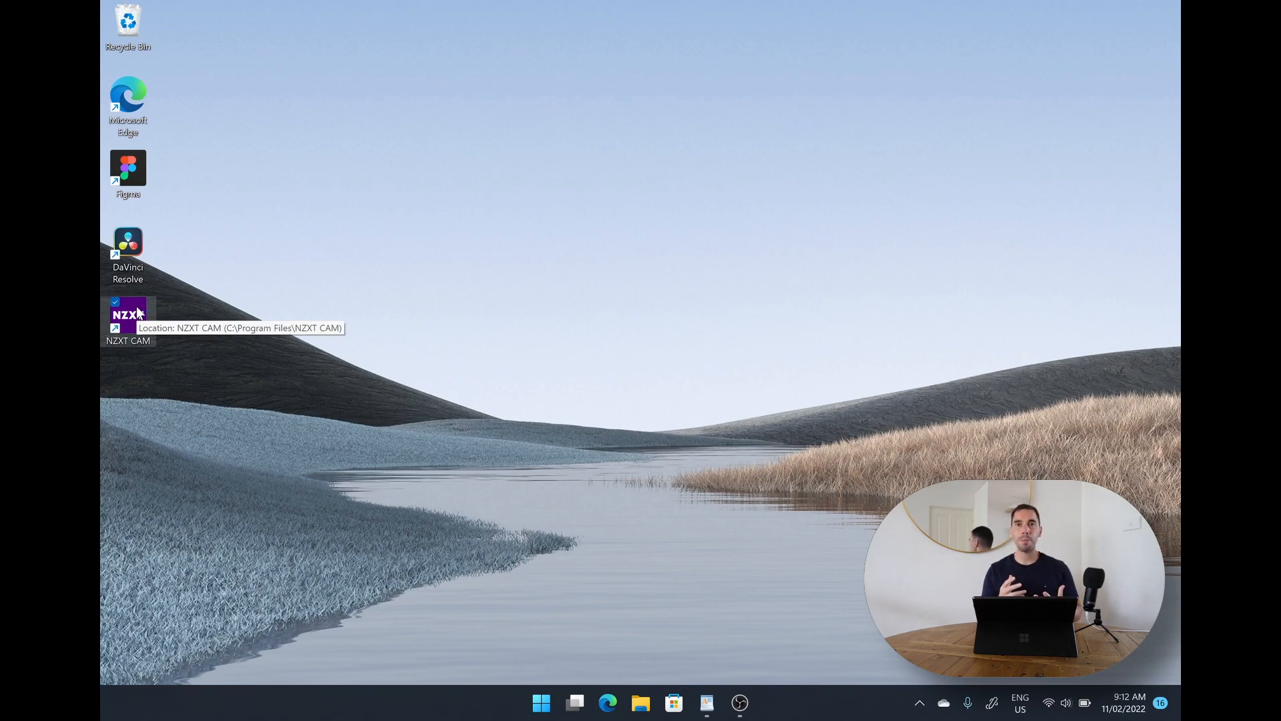
pyautogui.doubleClick(127, 315)
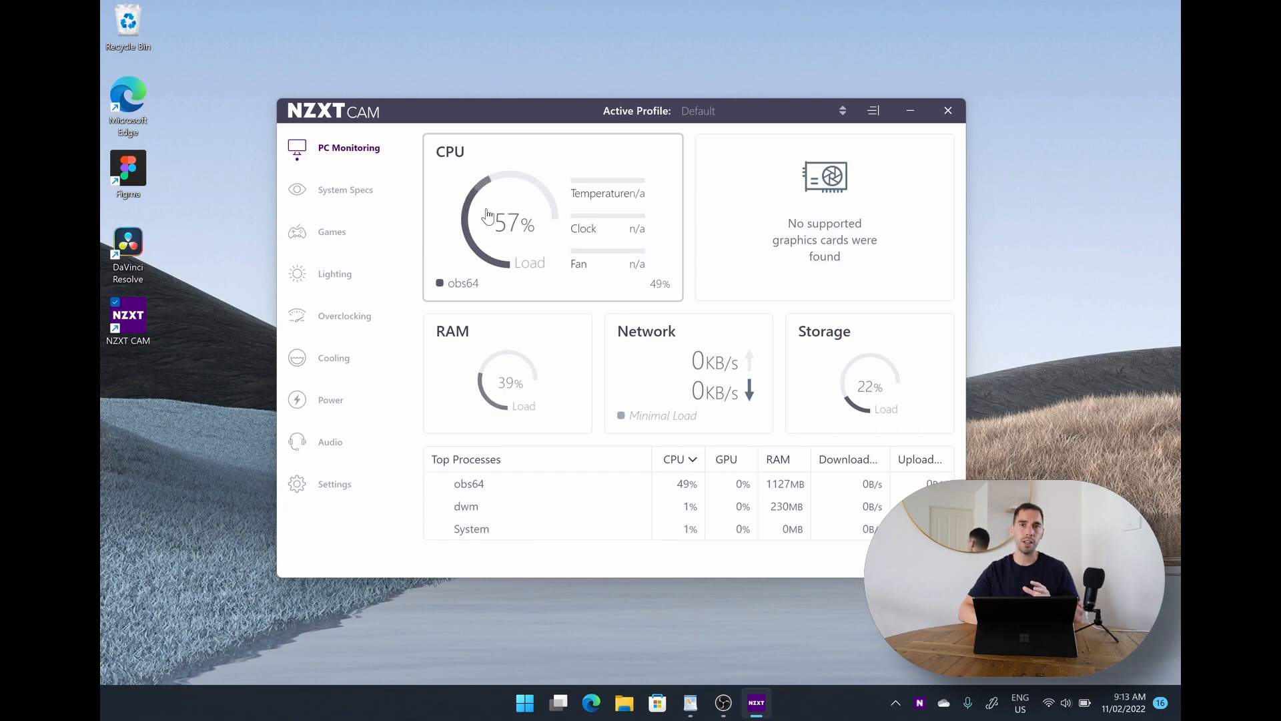
pyautogui.moveTo(596, 186)
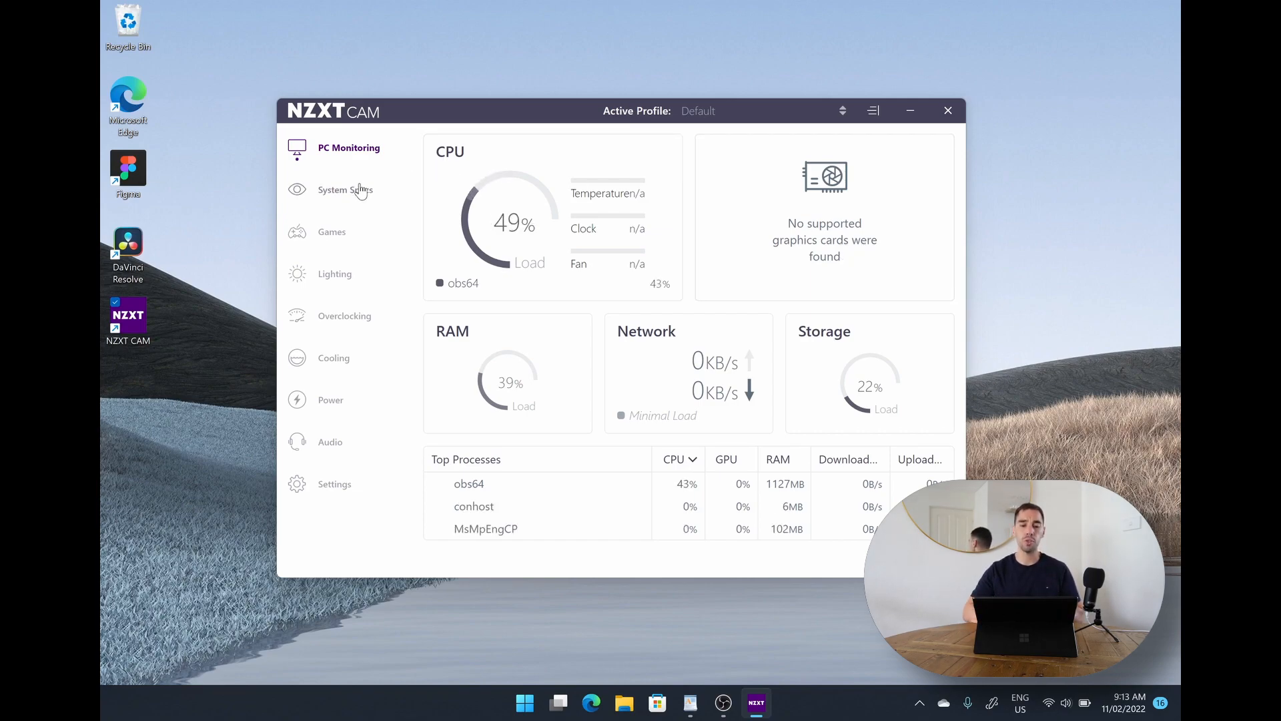
pyautogui.click(346, 190)
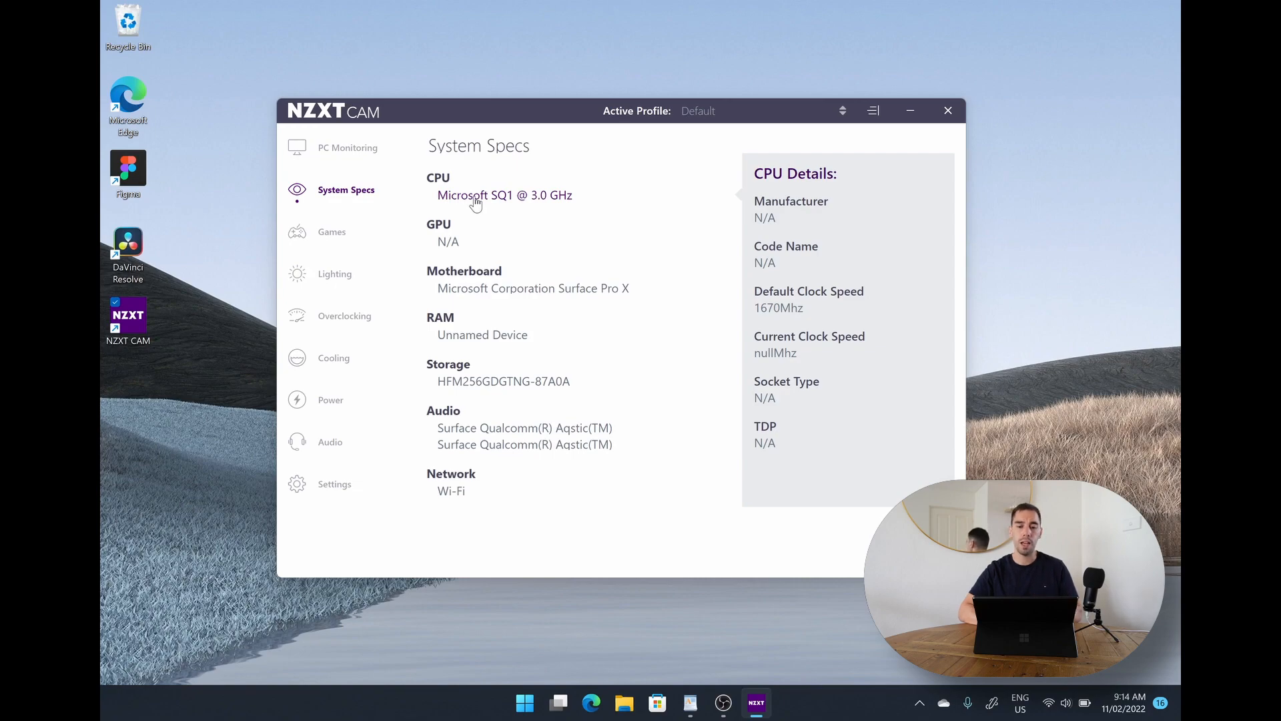
pyautogui.moveTo(449, 242)
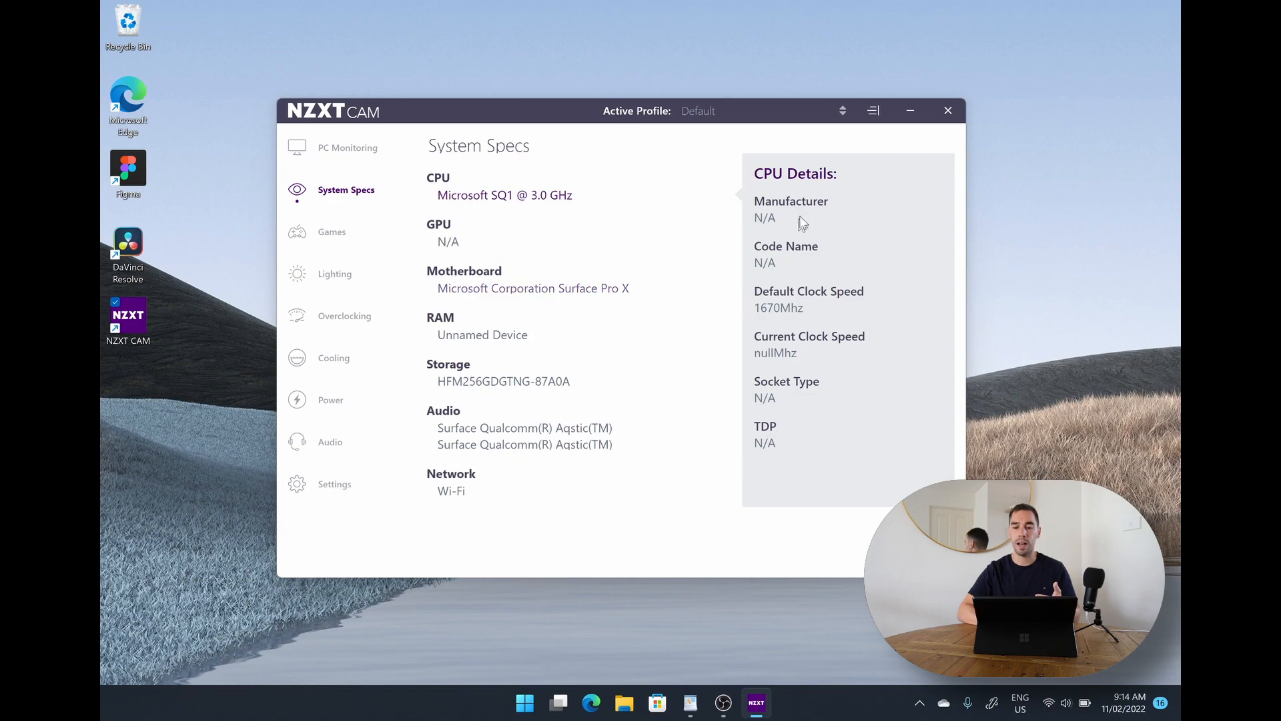
pyautogui.moveTo(767, 243)
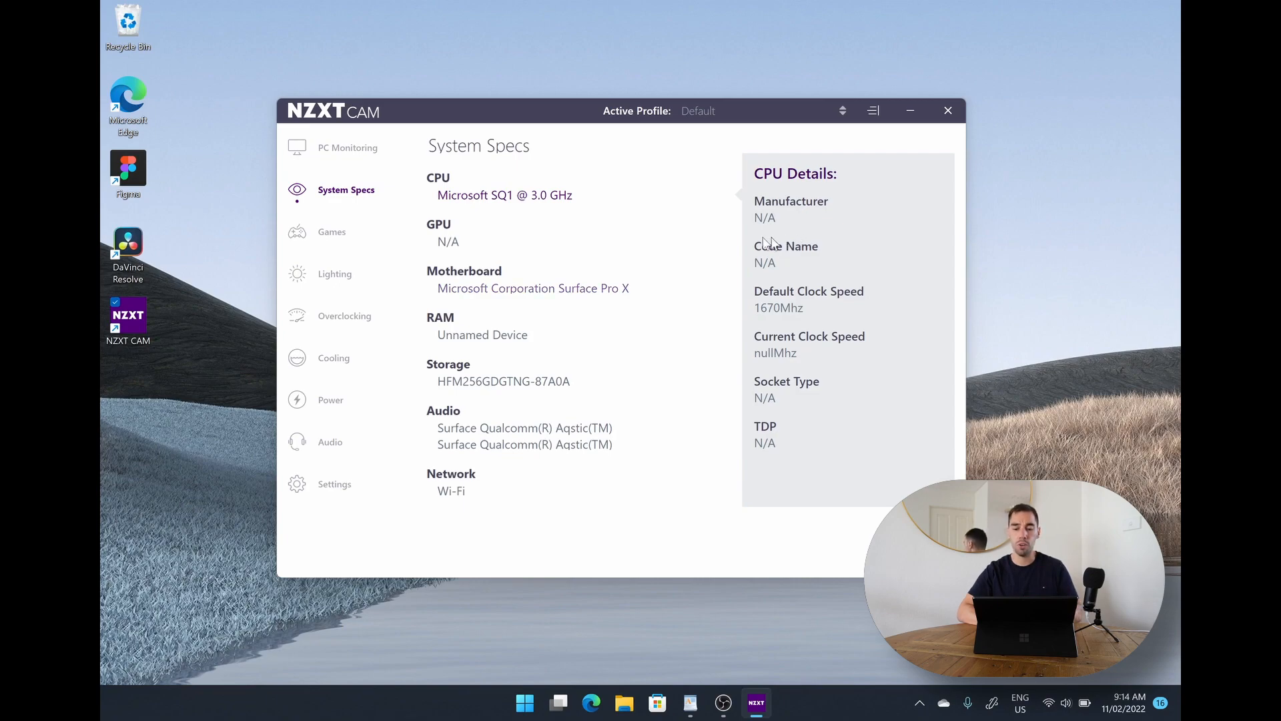
pyautogui.click(349, 149)
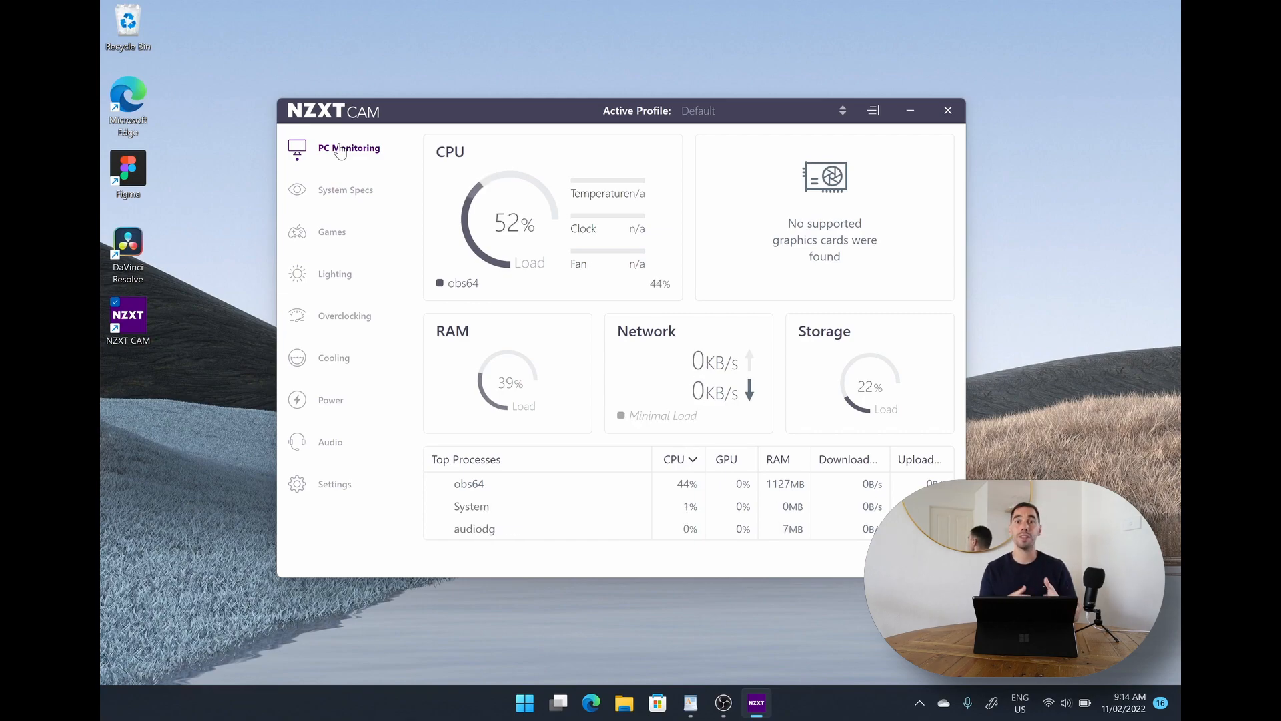
# - Search the Start menu for 'xbox Game Bar' to find the Xbox app
pyautogui.click(539, 702)
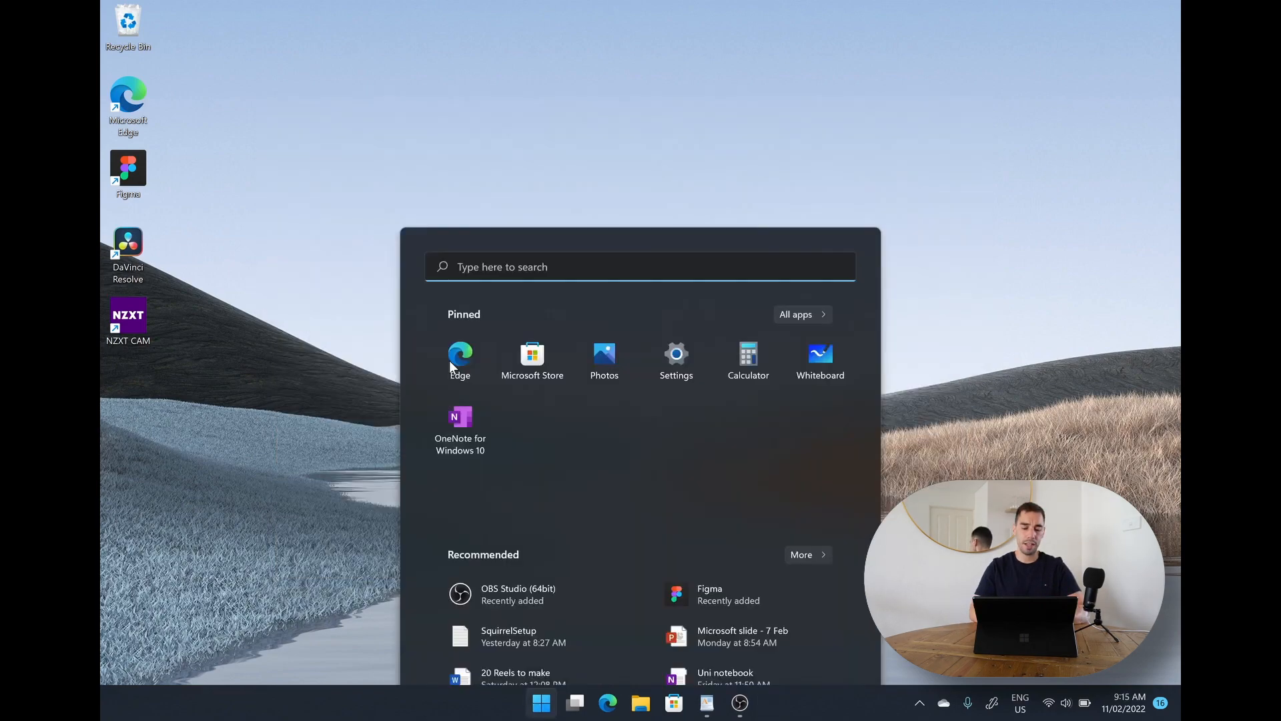
pyautogui.write('xbox Game Bar')
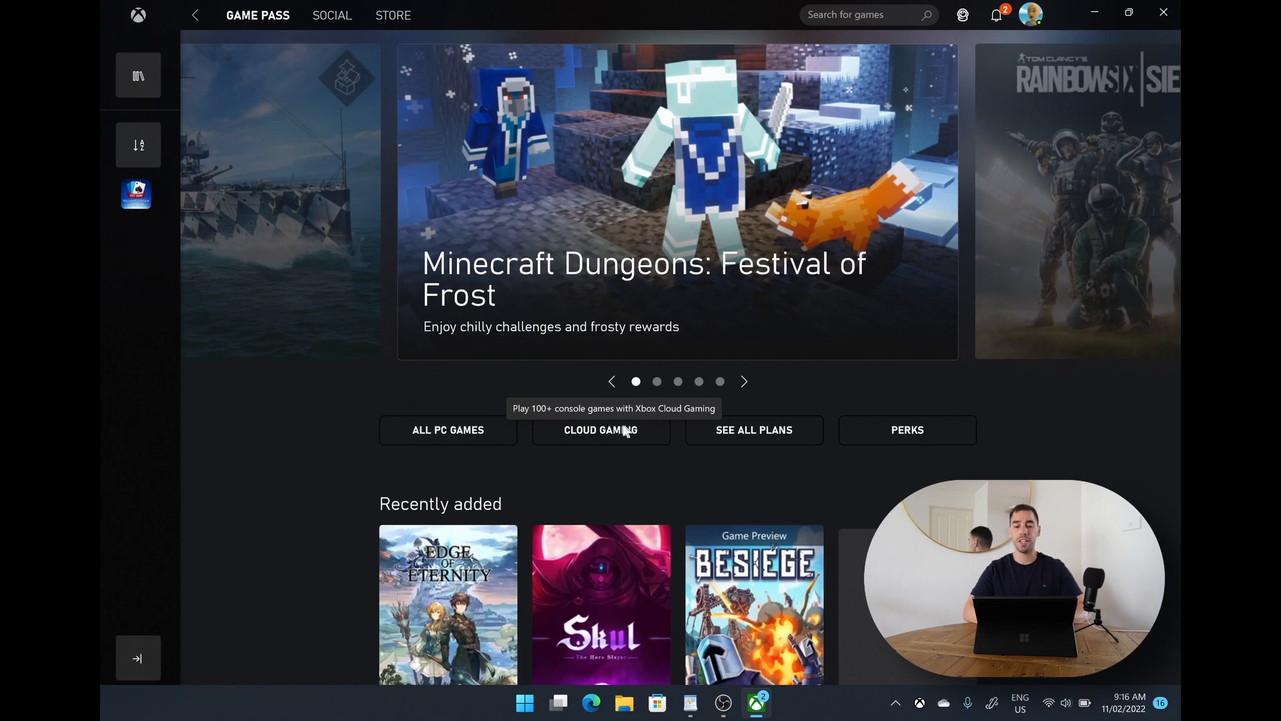
# - Open Cloud Gaming and scroll through controller status and Gears titles
pyautogui.click(601, 430)
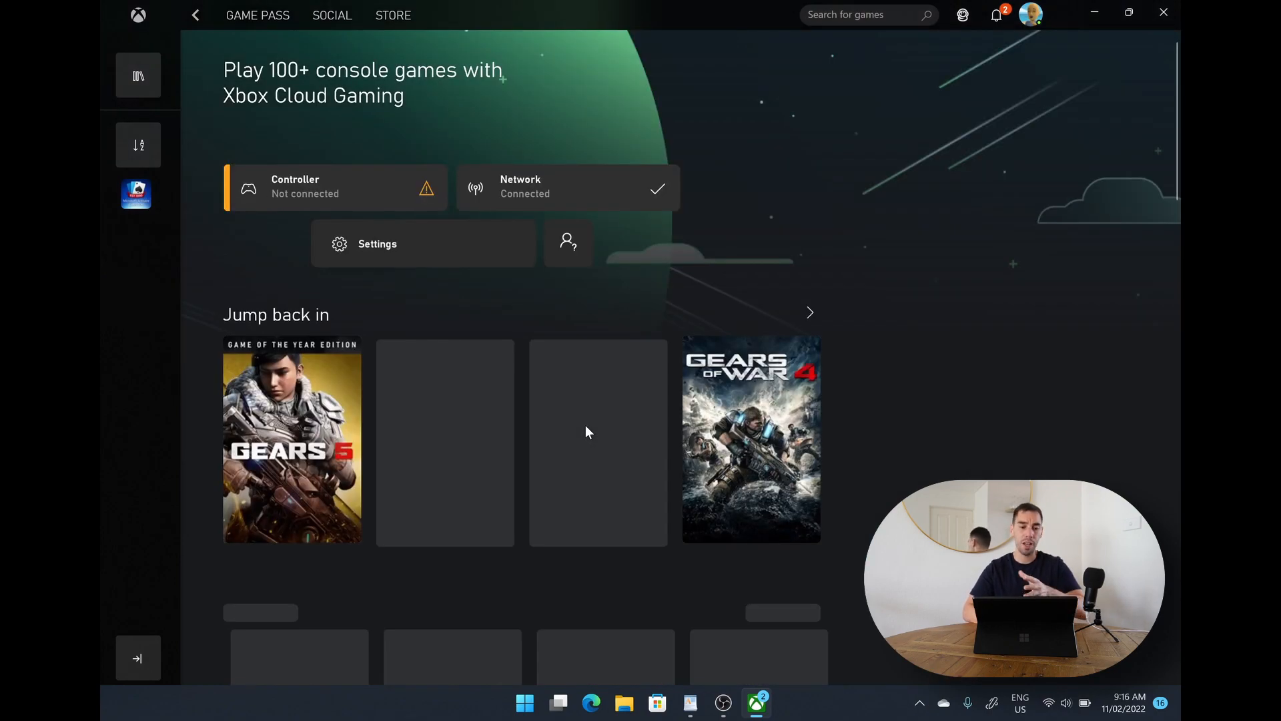
pyautogui.scroll(-3)
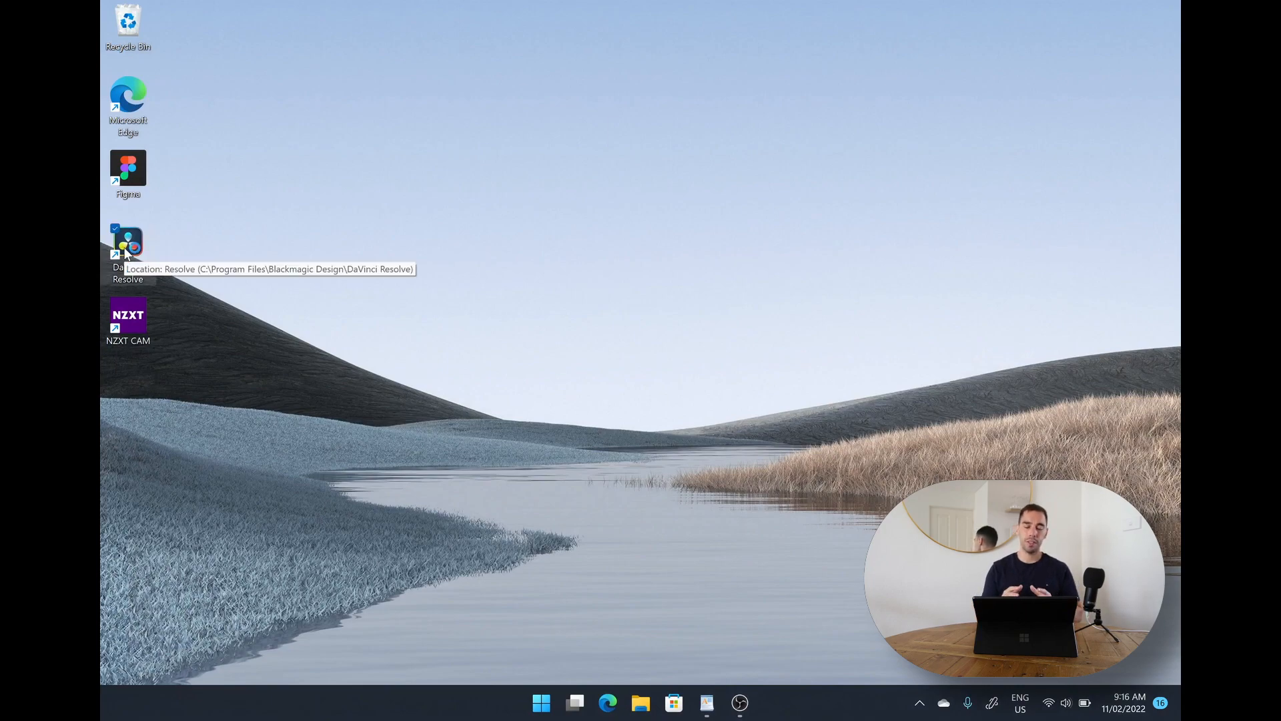
pyautogui.moveTo(353, 360)
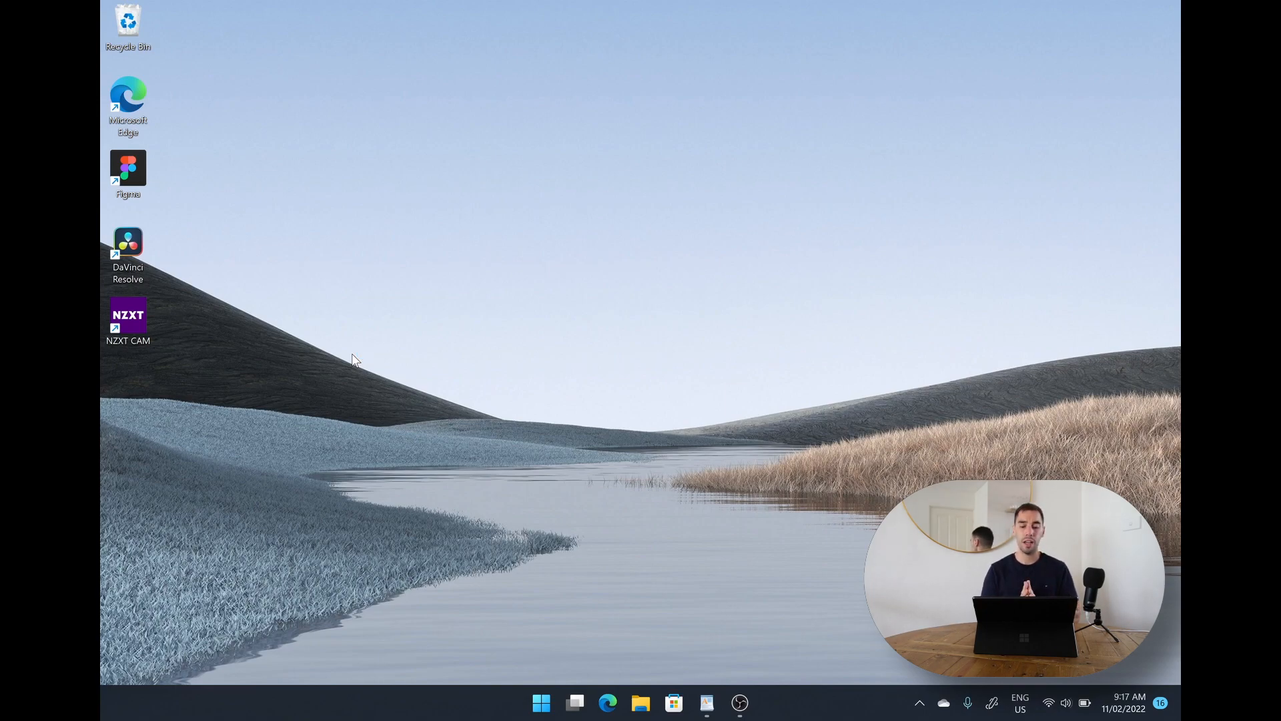
# - Launch DaVinci Resolve from its desktop shortcut, triggering the Unsupported GPU Processing Mode warning
pyautogui.doubleClick(127, 241)
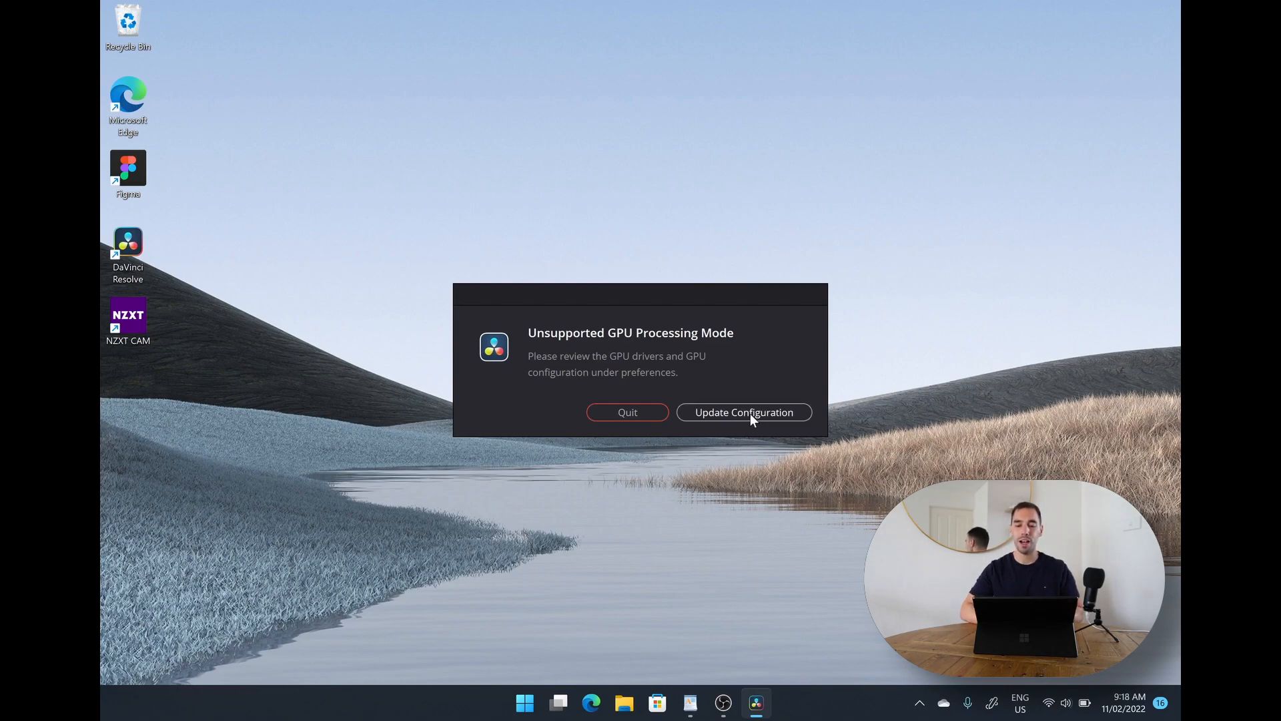
# - Review the Memory and GPU preferences showing no usable GPU, then cancel without changes
pyautogui.click(743, 412)
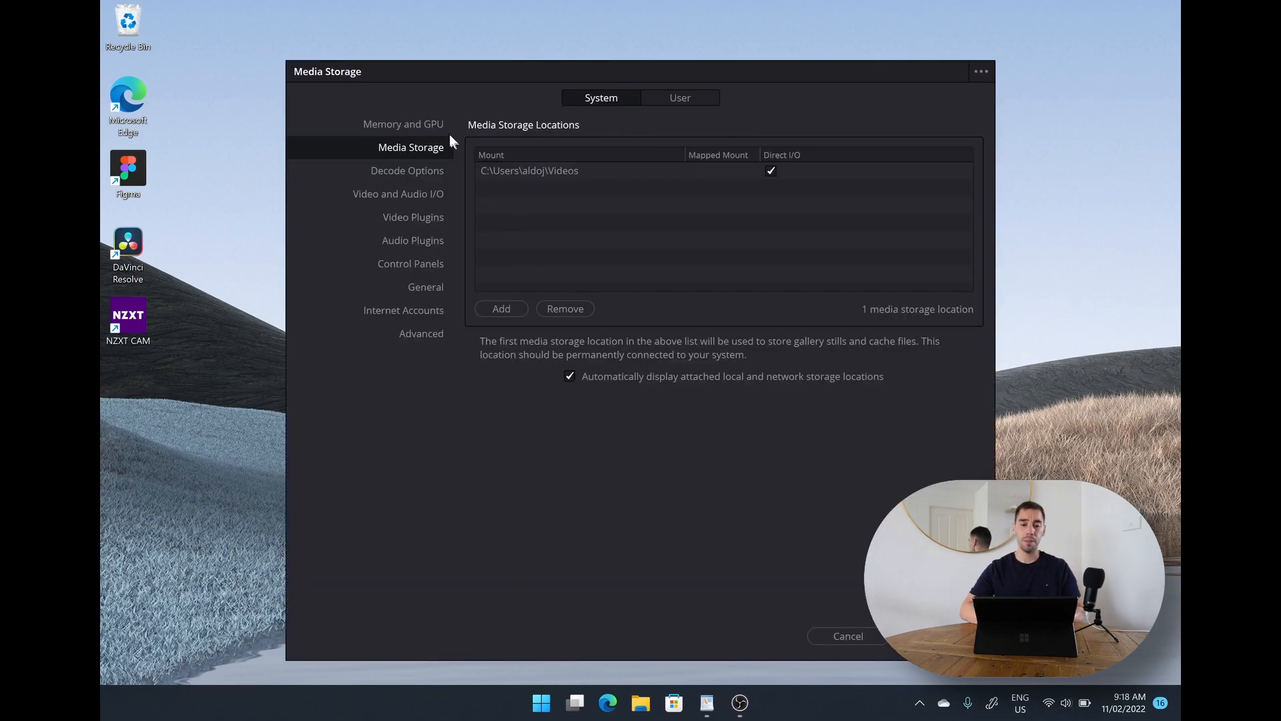
pyautogui.click(403, 124)
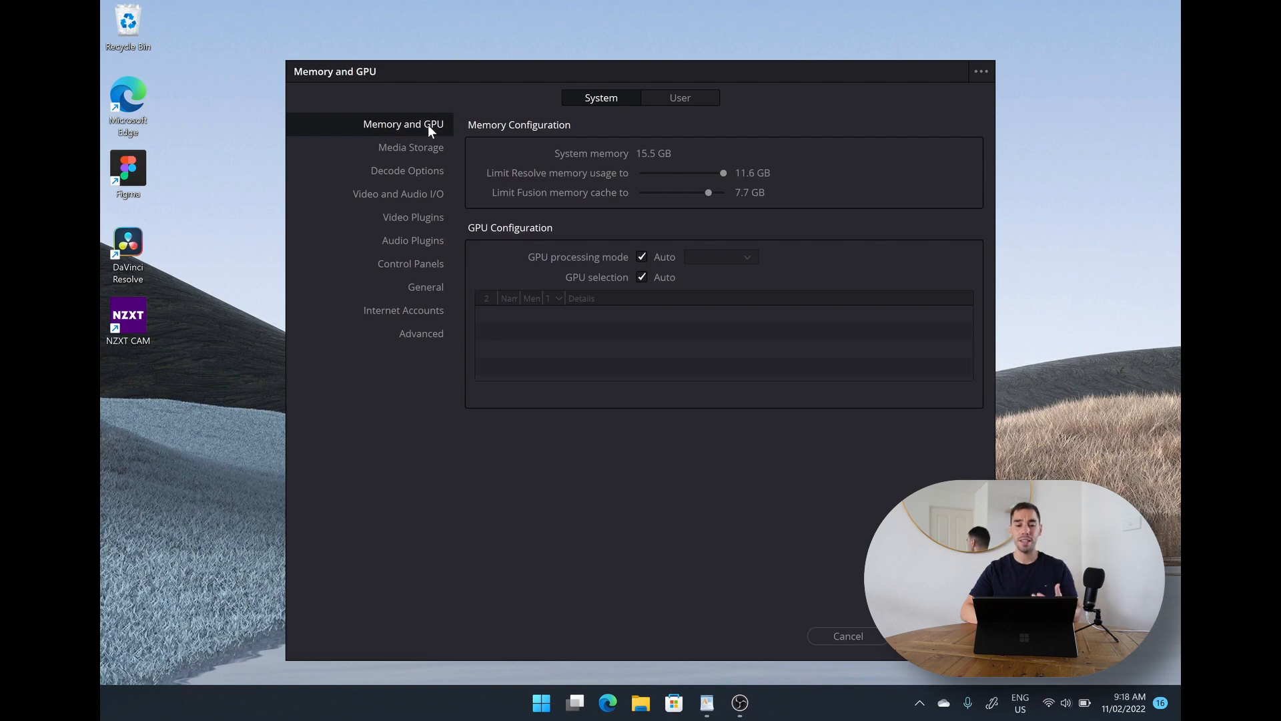
pyautogui.moveTo(635, 166)
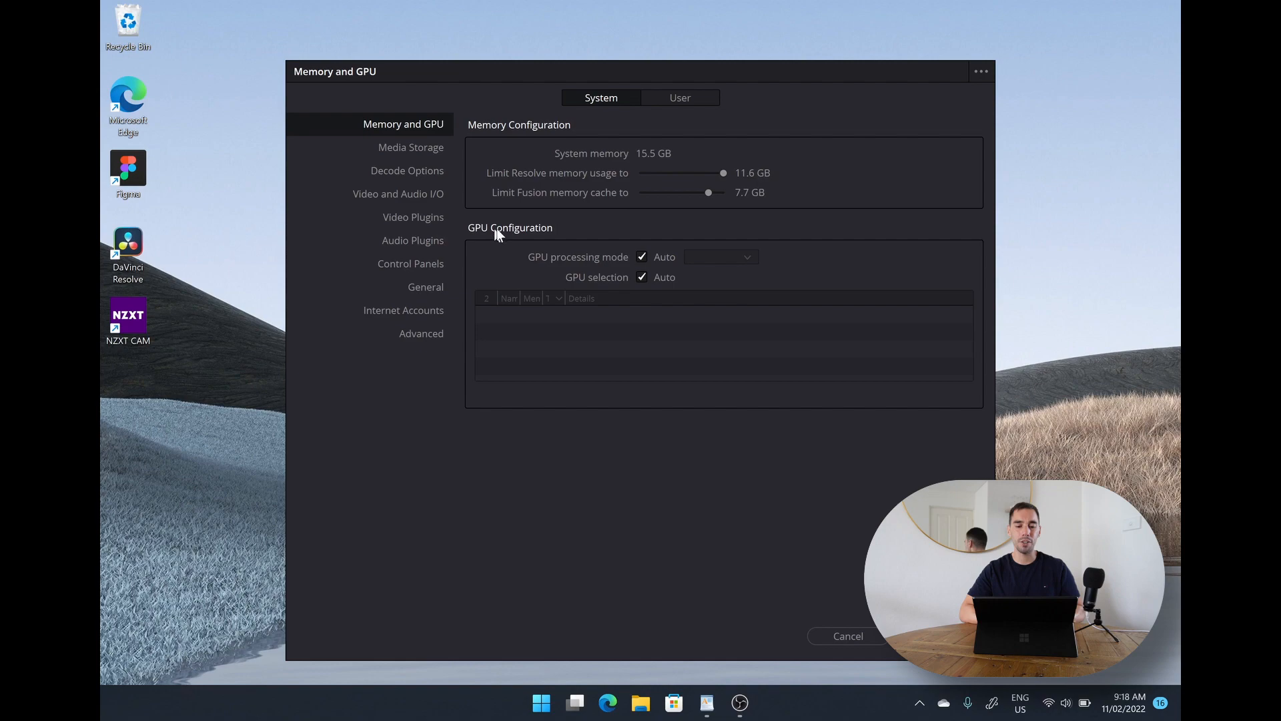
pyautogui.moveTo(640, 314)
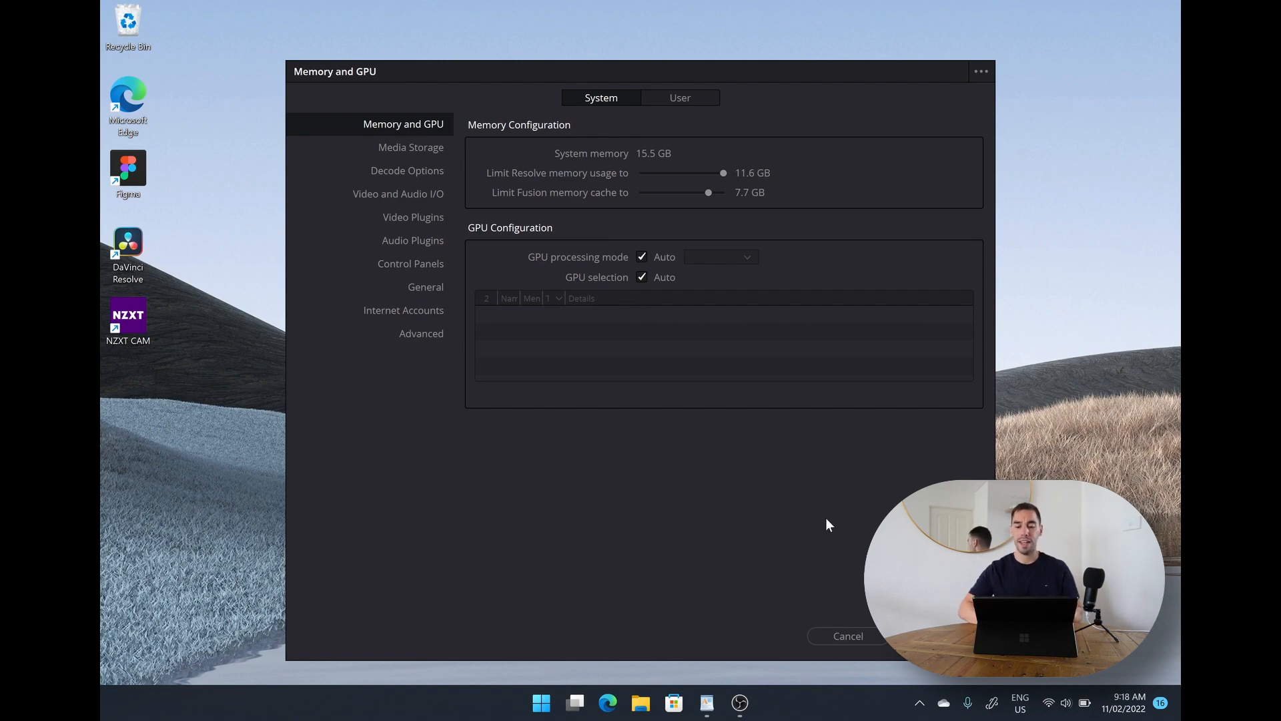
pyautogui.click(847, 636)
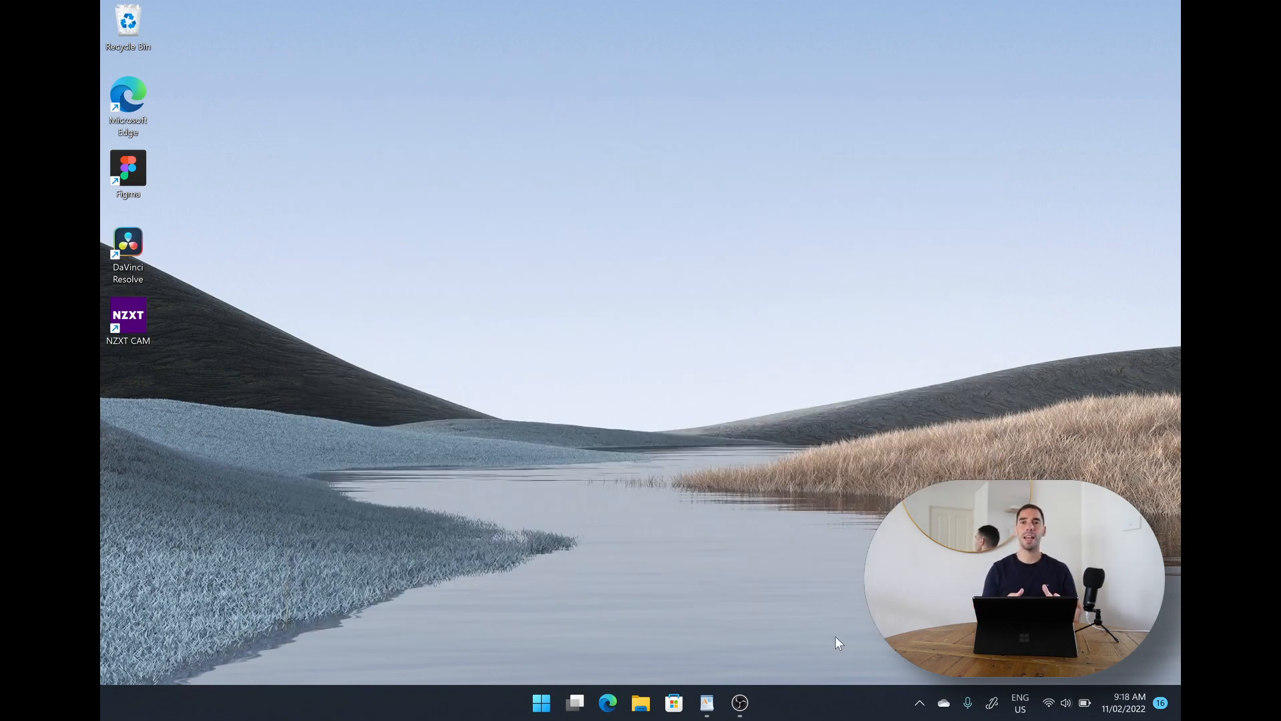